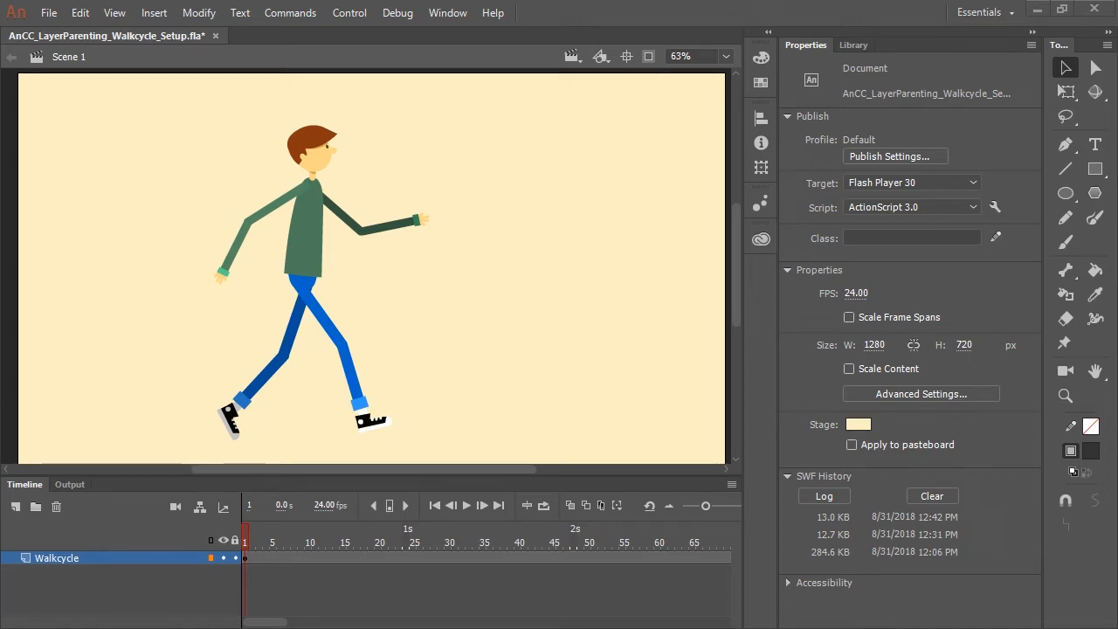
# - Select the Walkcycle_Nested character instance on the stage
pyautogui.click(315, 263)
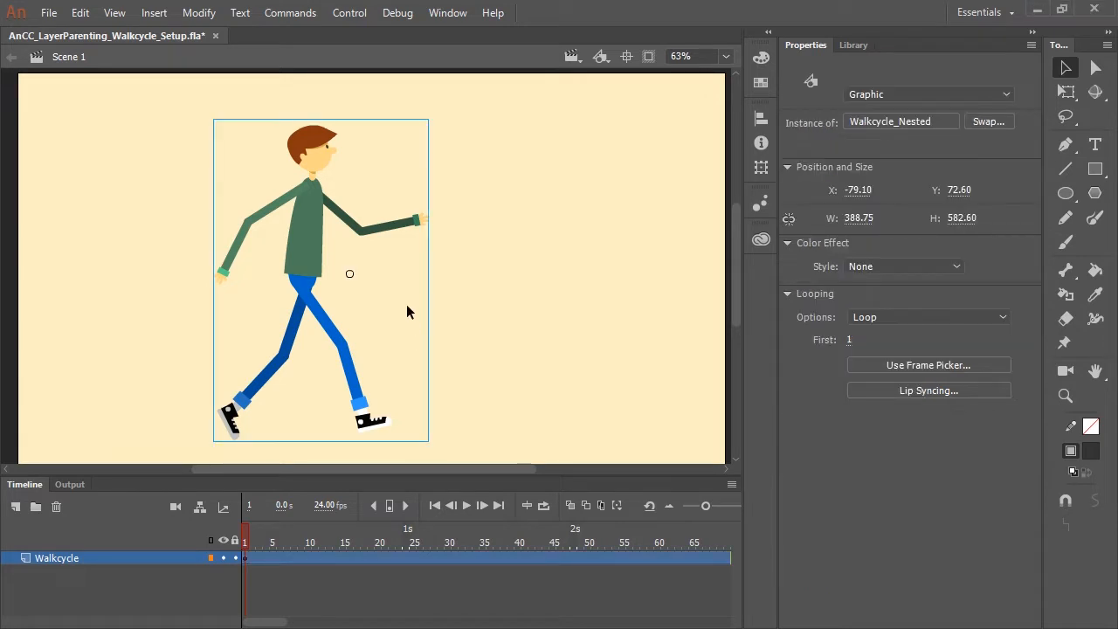
pyautogui.moveTo(317, 262)
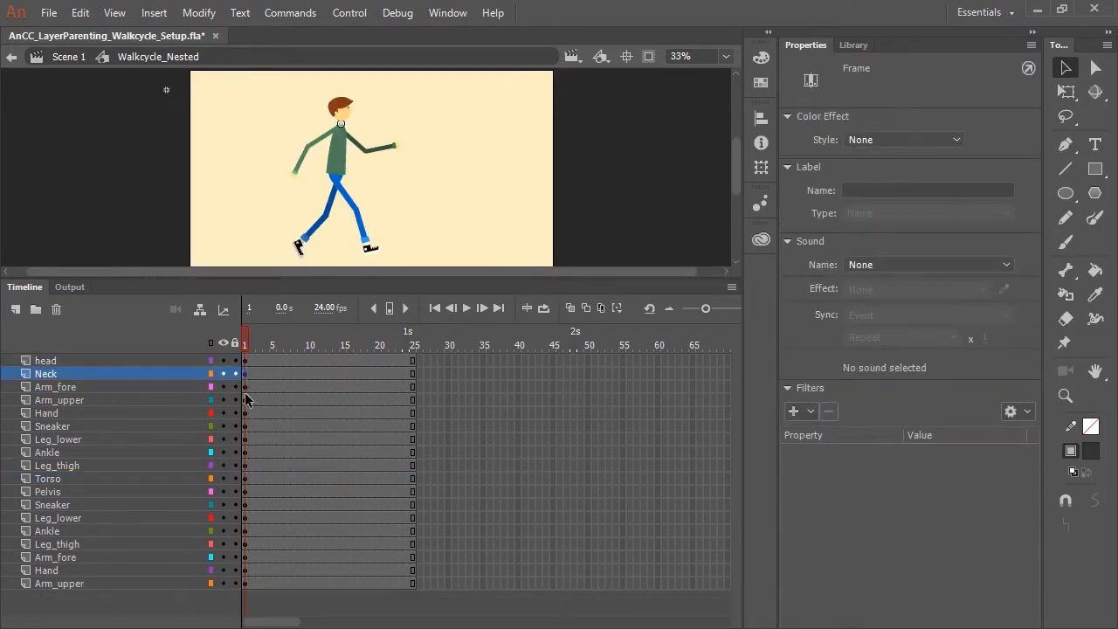
pyautogui.click(52, 426)
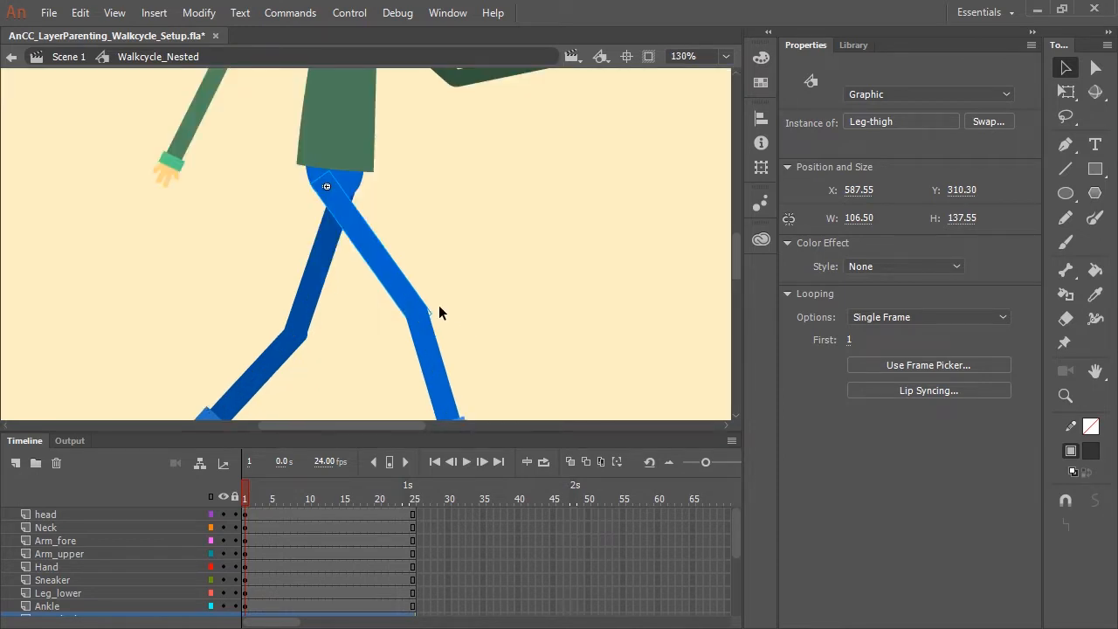
pyautogui.moveTo(399, 283)
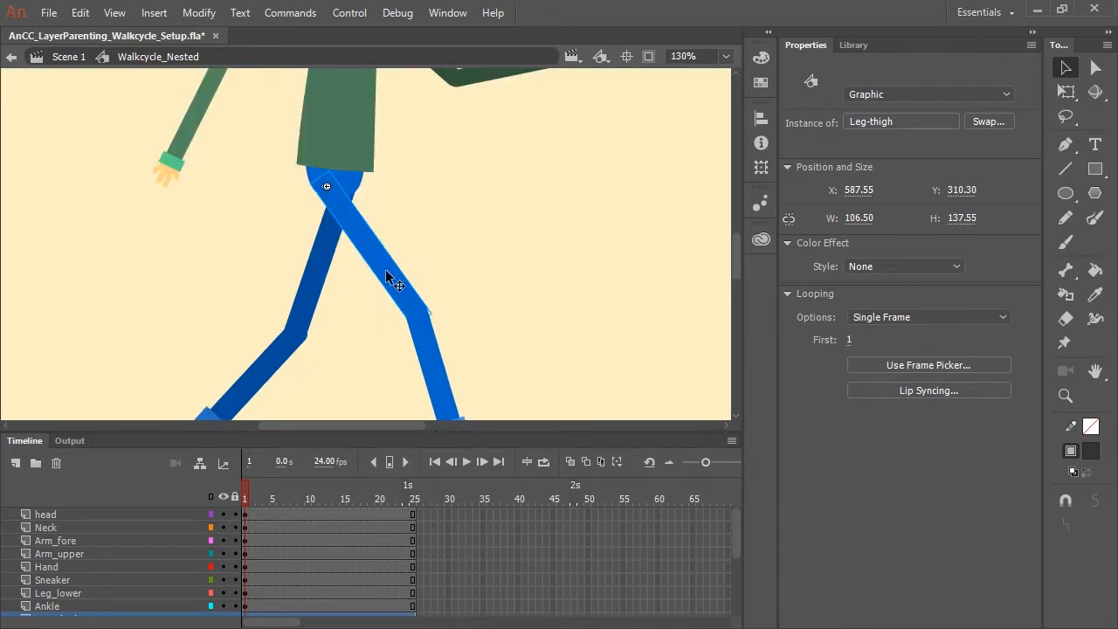
pyautogui.click(1066, 91)
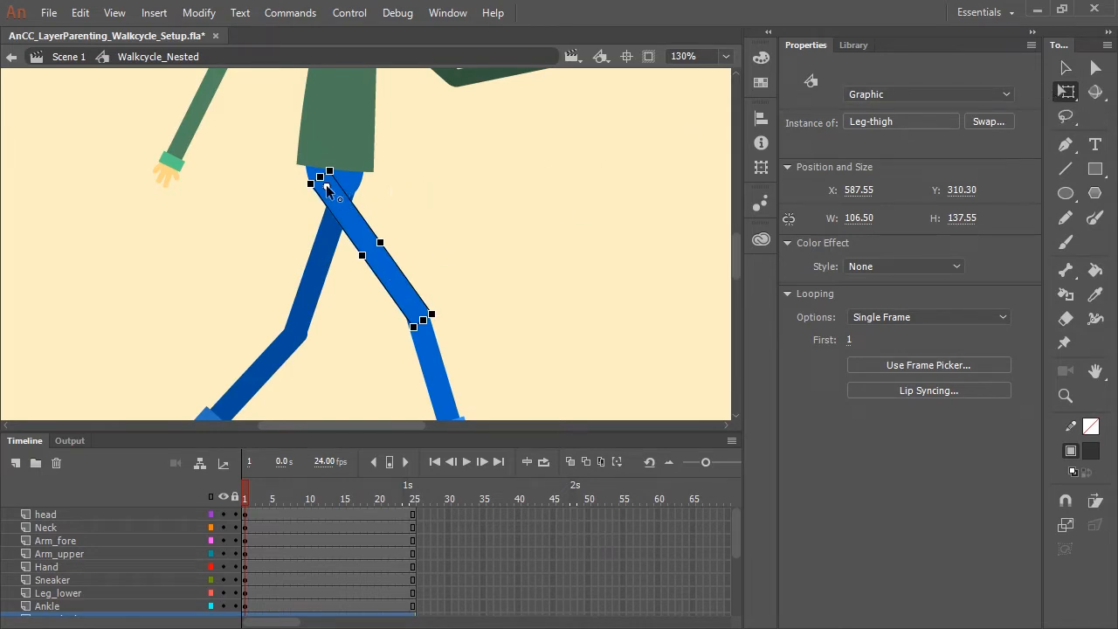
pyautogui.moveTo(371, 254)
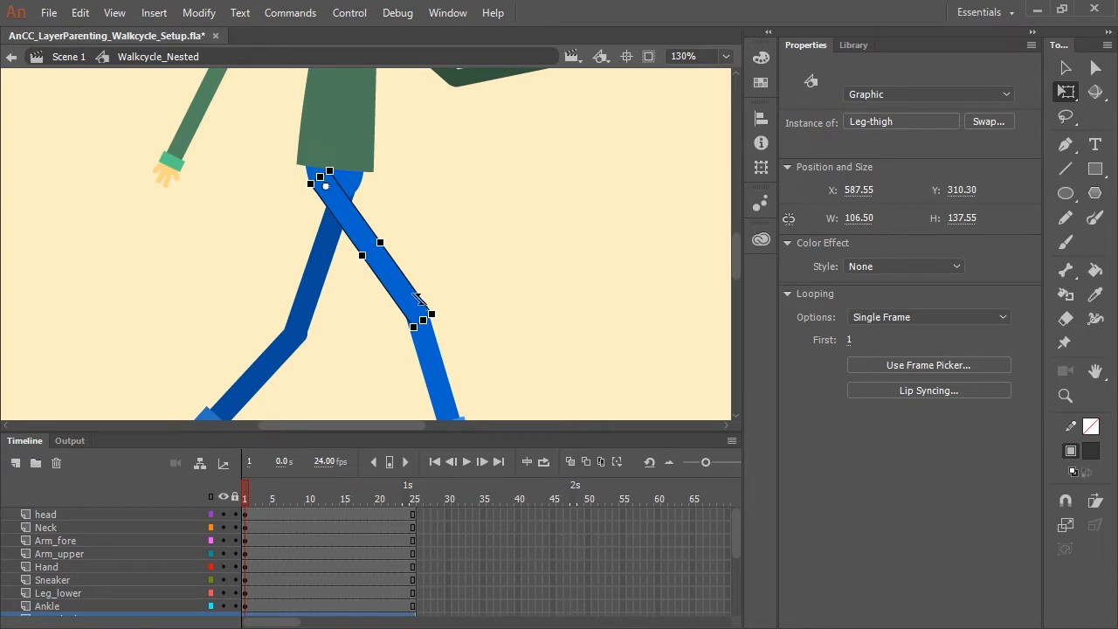
pyautogui.moveTo(329, 190)
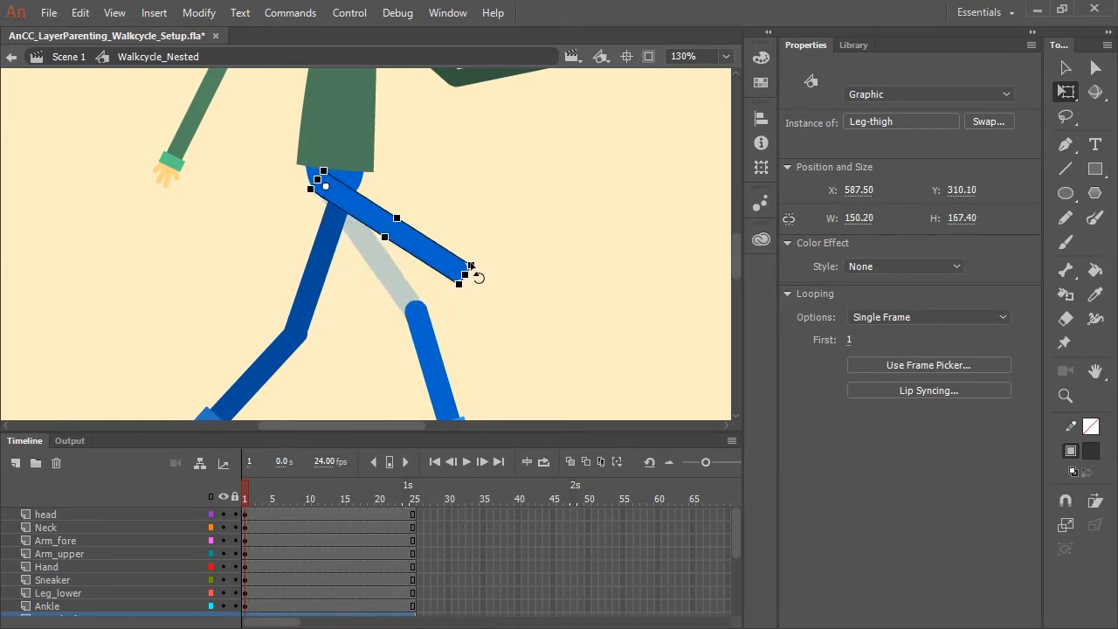
pyautogui.moveTo(461, 278); pyautogui.dragTo(427, 318)
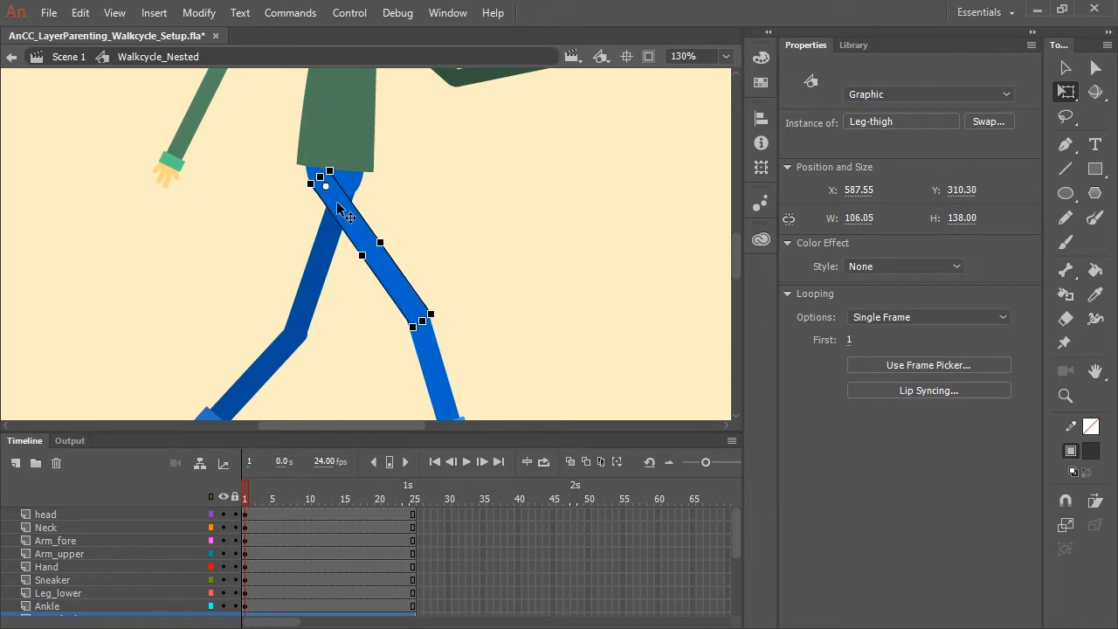
pyautogui.click(429, 253)
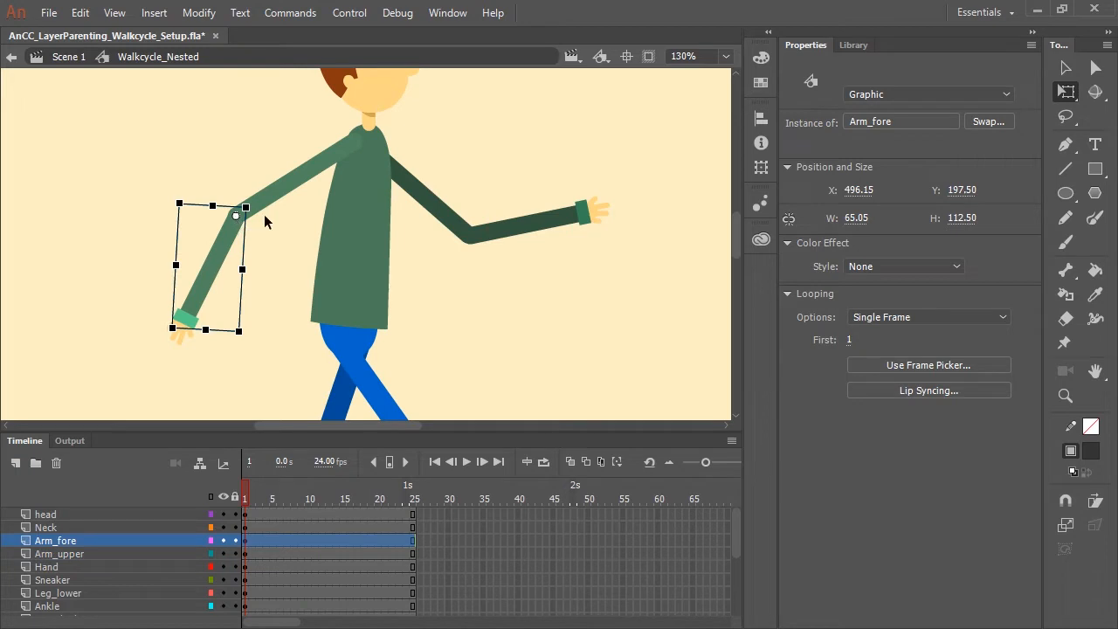
pyautogui.click(45, 513)
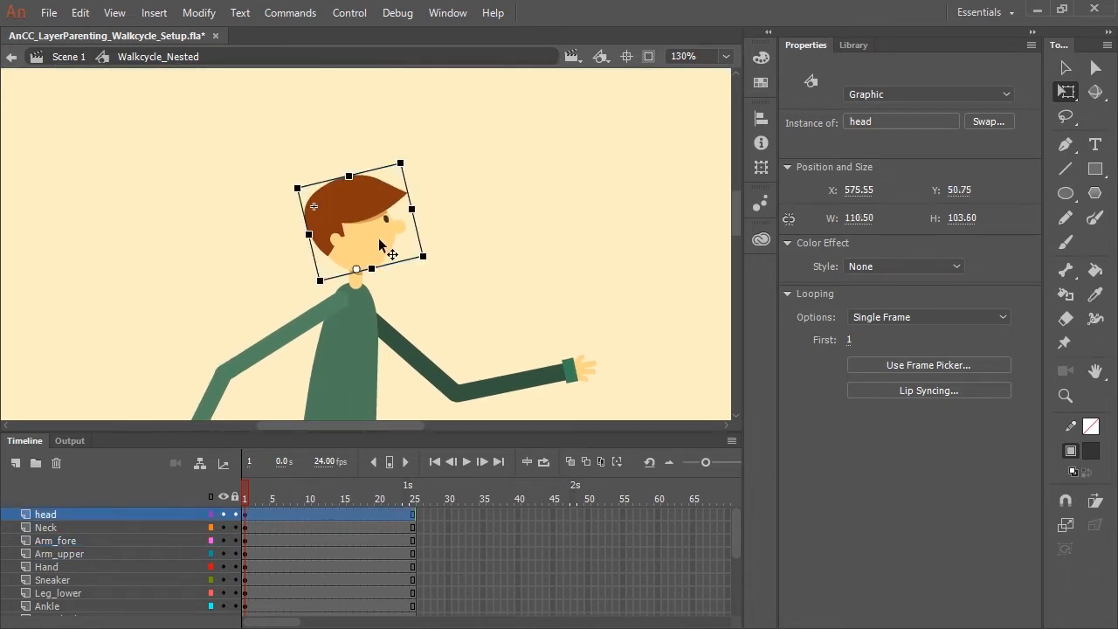
pyautogui.moveTo(400, 164); pyautogui.dragTo(410, 168)
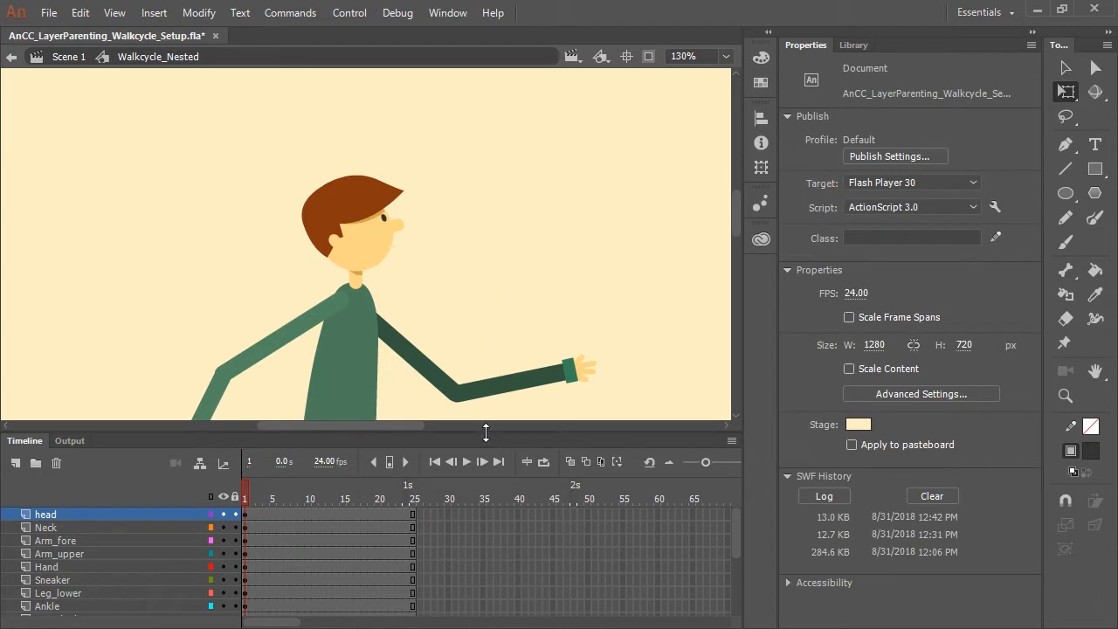
# - Make the timeline taller, switch on Parenting view and select the Torso and Pelvis pieces
pyautogui.moveTo(486, 434); pyautogui.dragTo(512, 277)
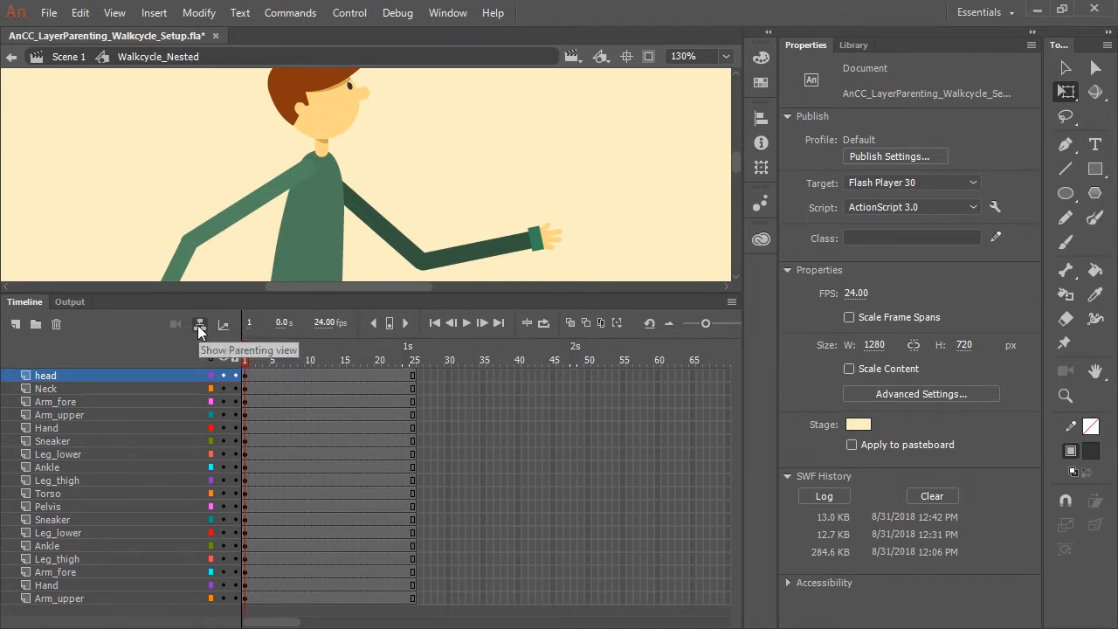
pyautogui.click(199, 323)
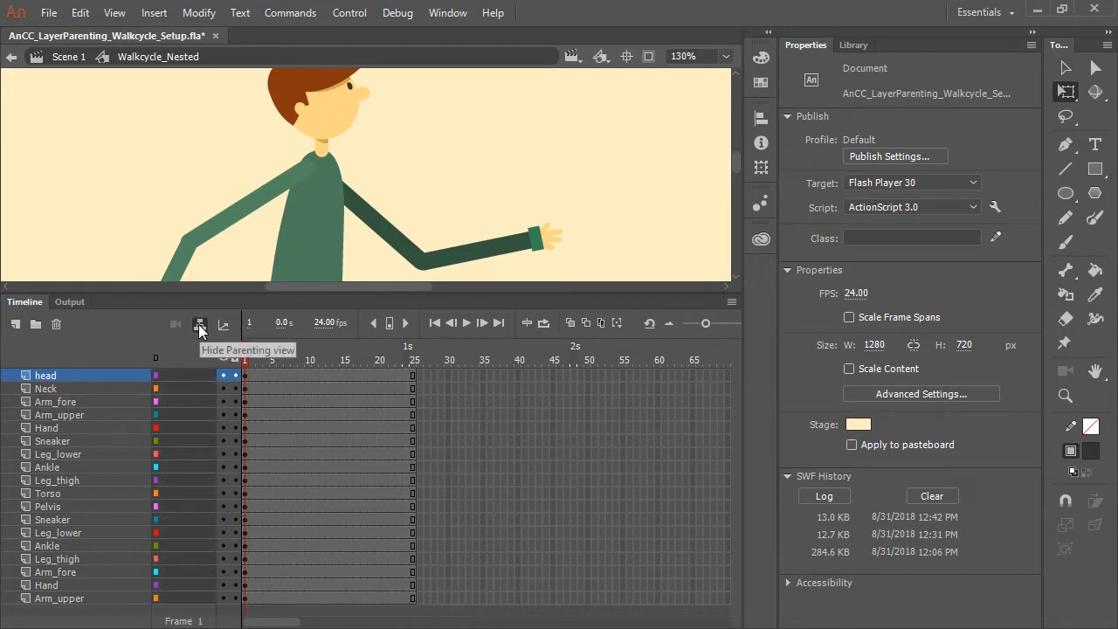
pyautogui.click(200, 323)
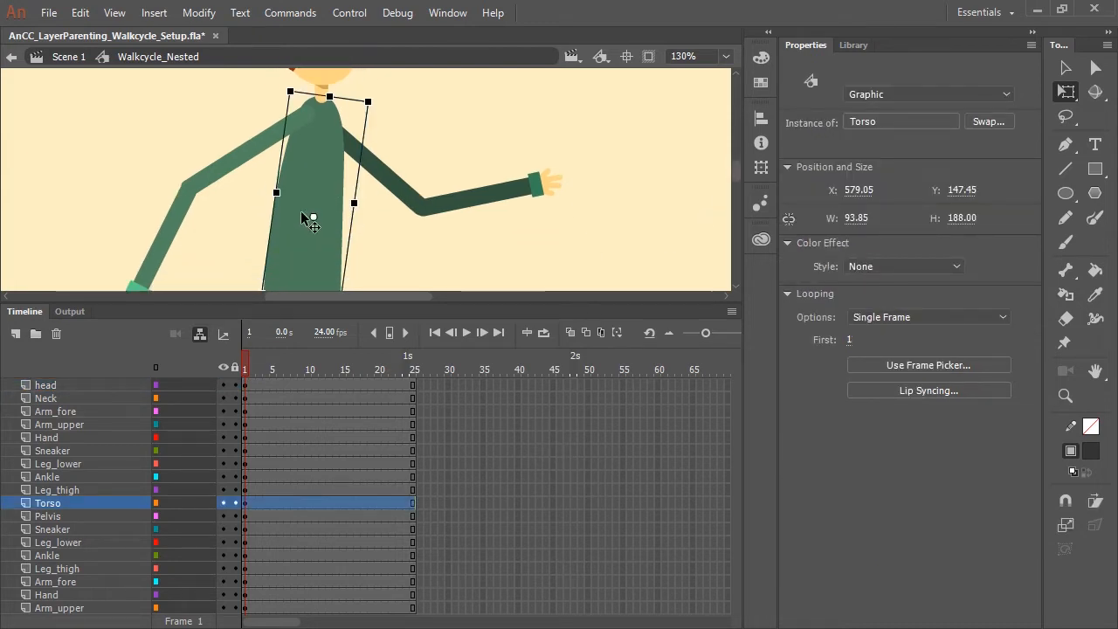
pyautogui.click(47, 516)
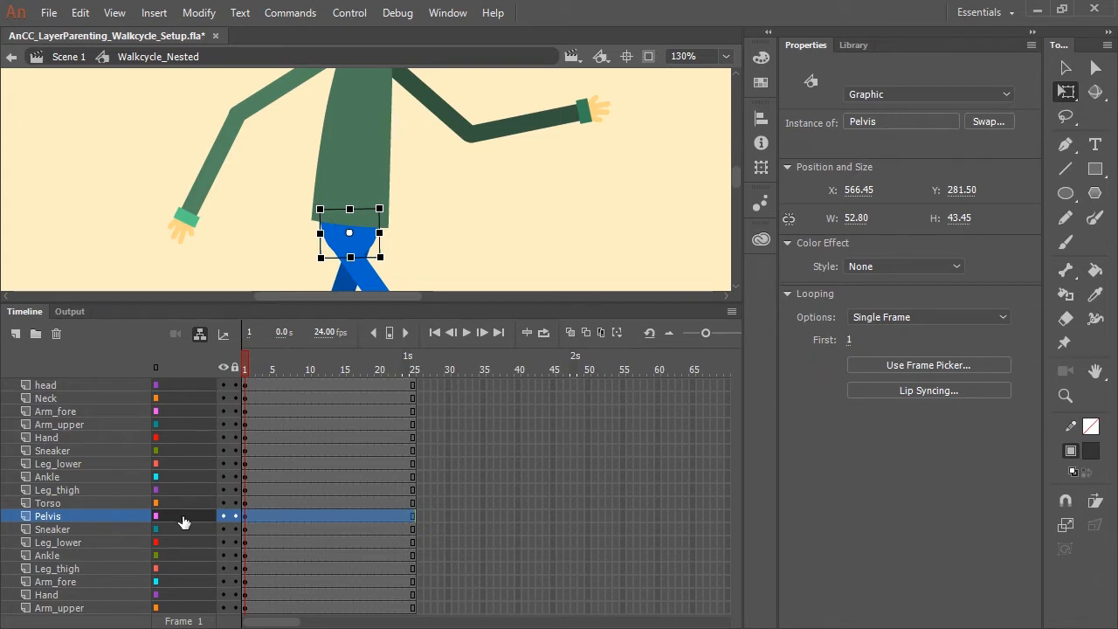
# - Parent Pelvis to Torso, then chain Leg_thigh, Leg_lower and Ankle beneath it
pyautogui.click(248, 516)
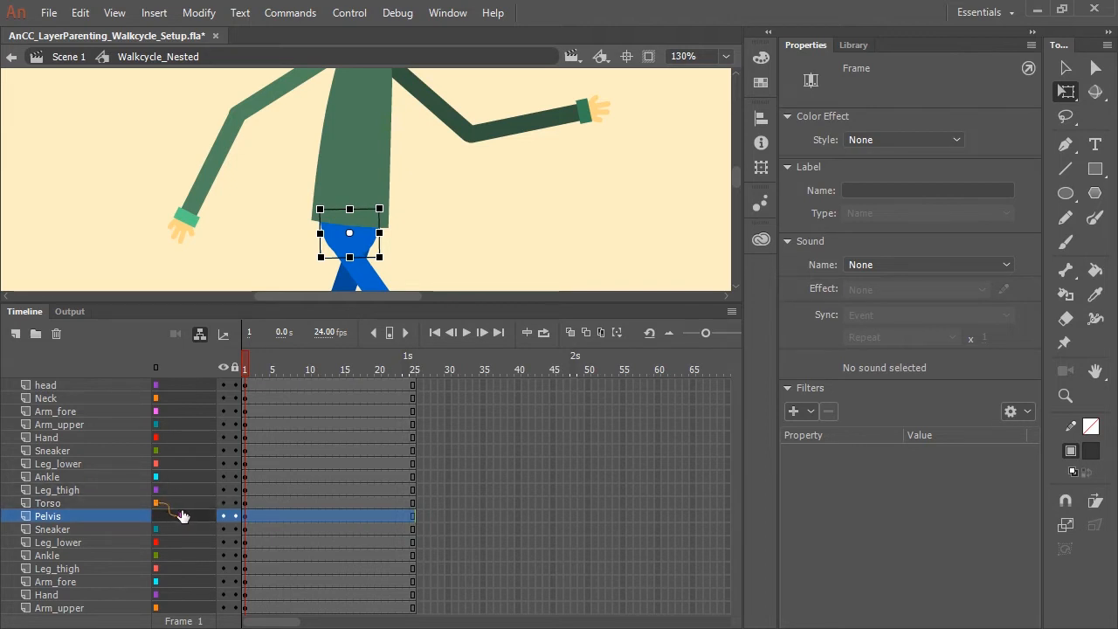
pyautogui.click(56, 490)
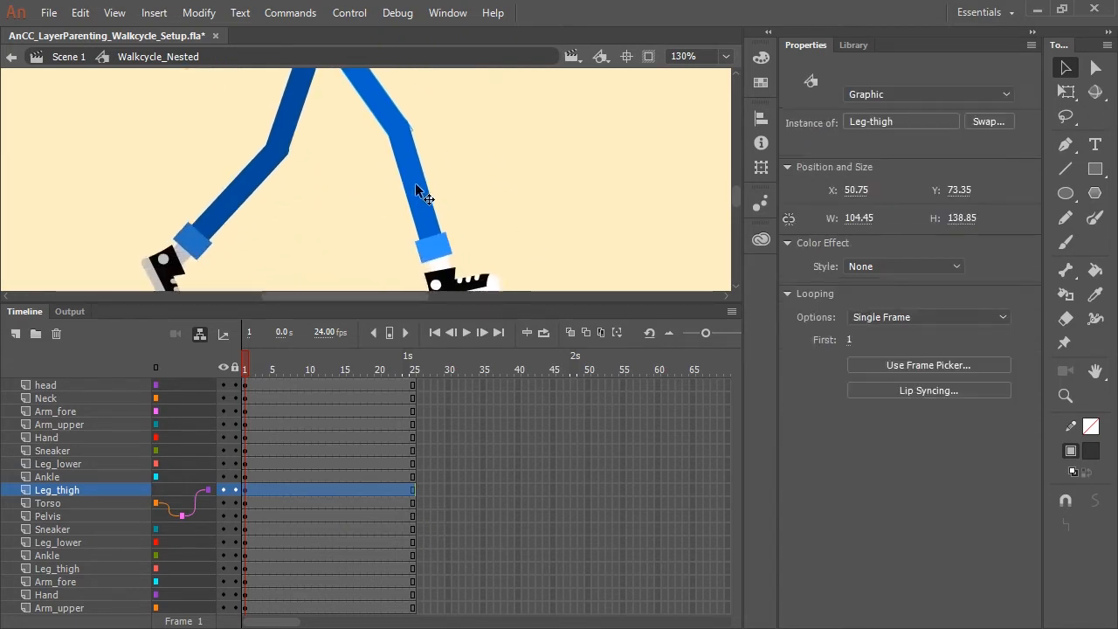
pyautogui.click(58, 465)
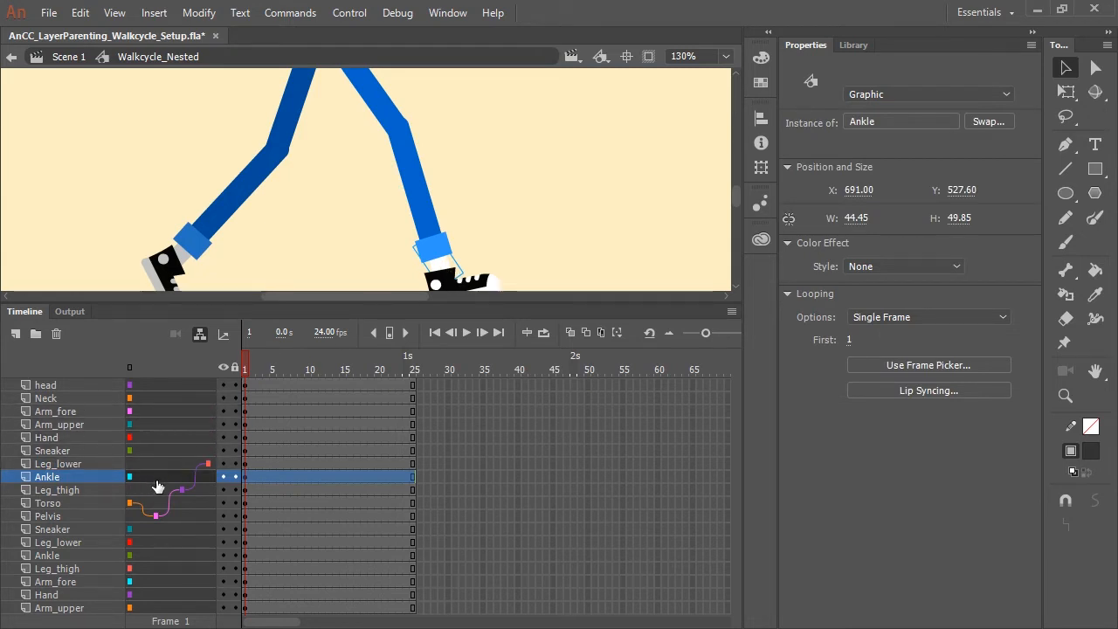
pyautogui.click(52, 450)
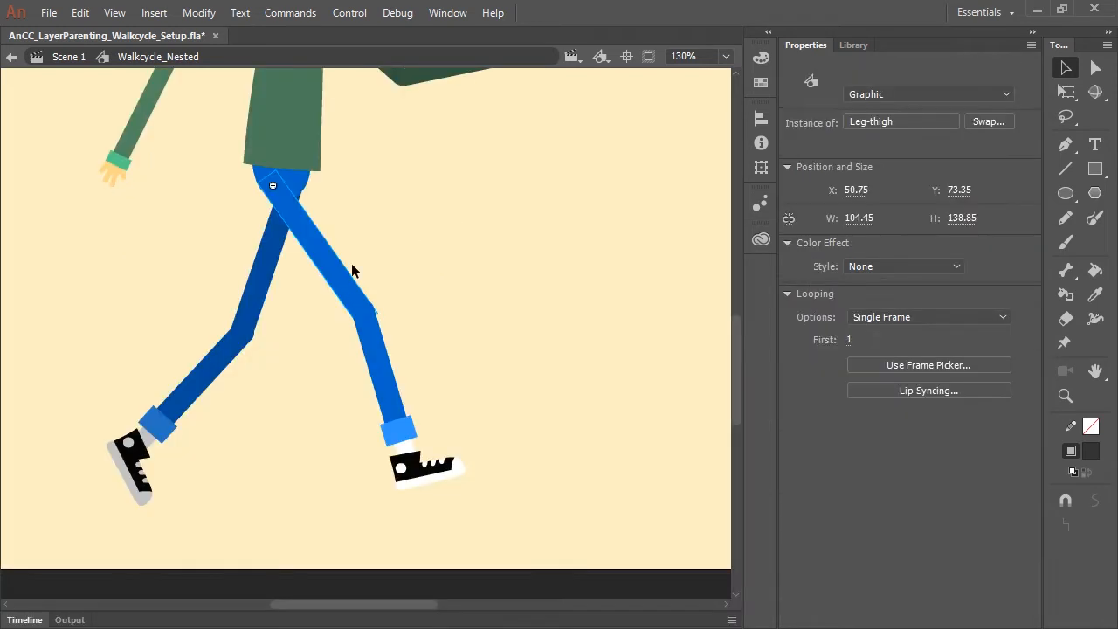
# - Rotate the Leg_thigh with Free Transform so the lower leg and sneaker follow, then expand the timeline
pyautogui.click(315, 245)
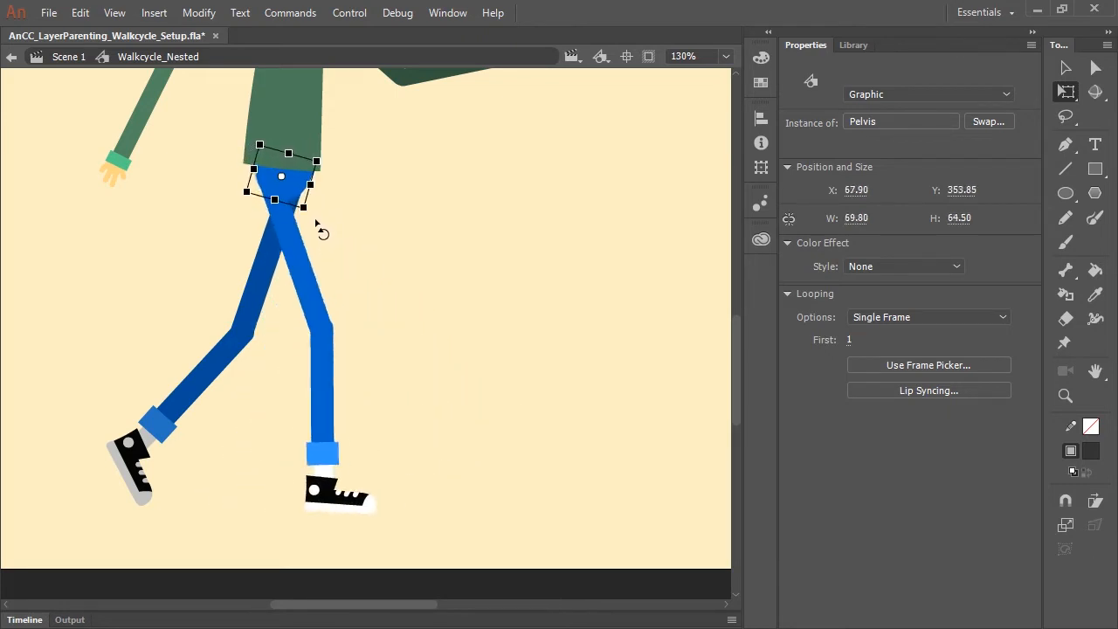
pyautogui.click(279, 253)
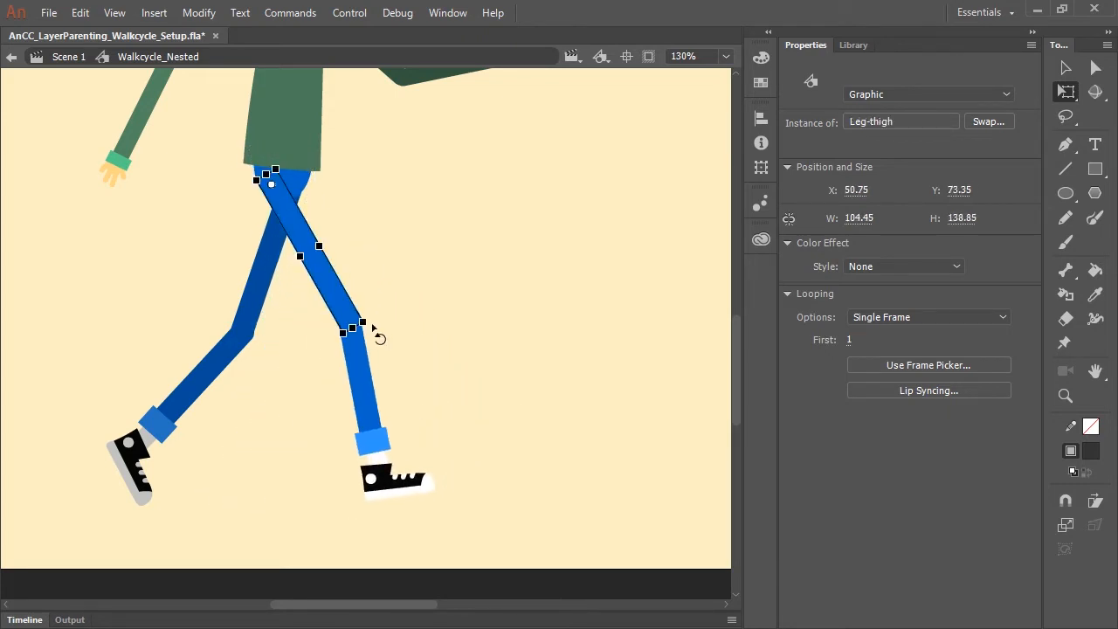
pyautogui.moveTo(358, 329); pyautogui.dragTo(388, 359)
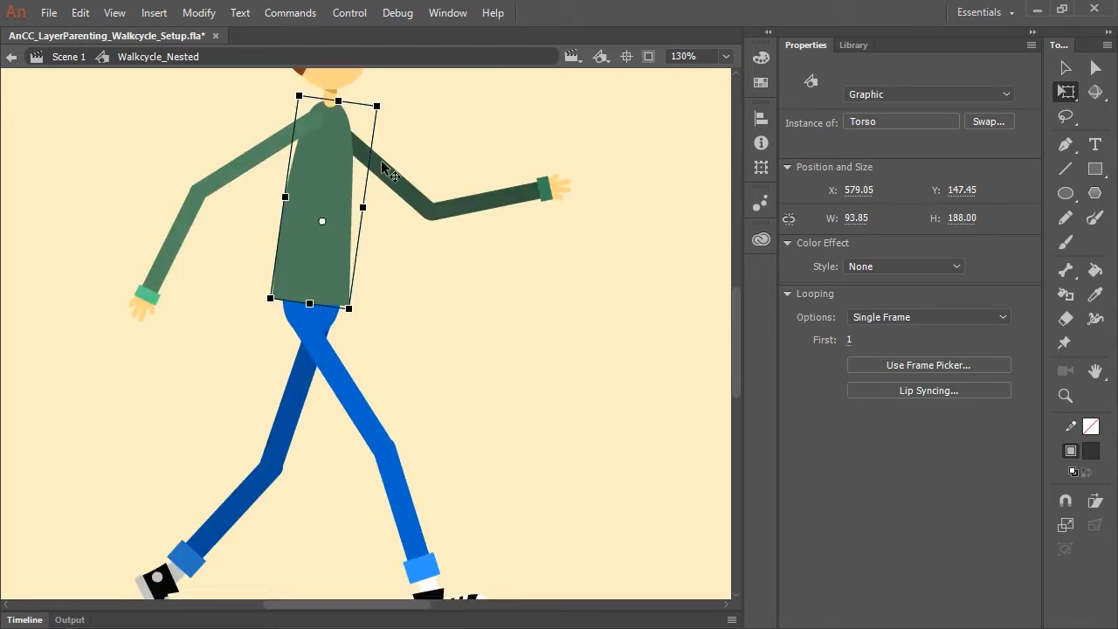
pyautogui.moveTo(349, 395)
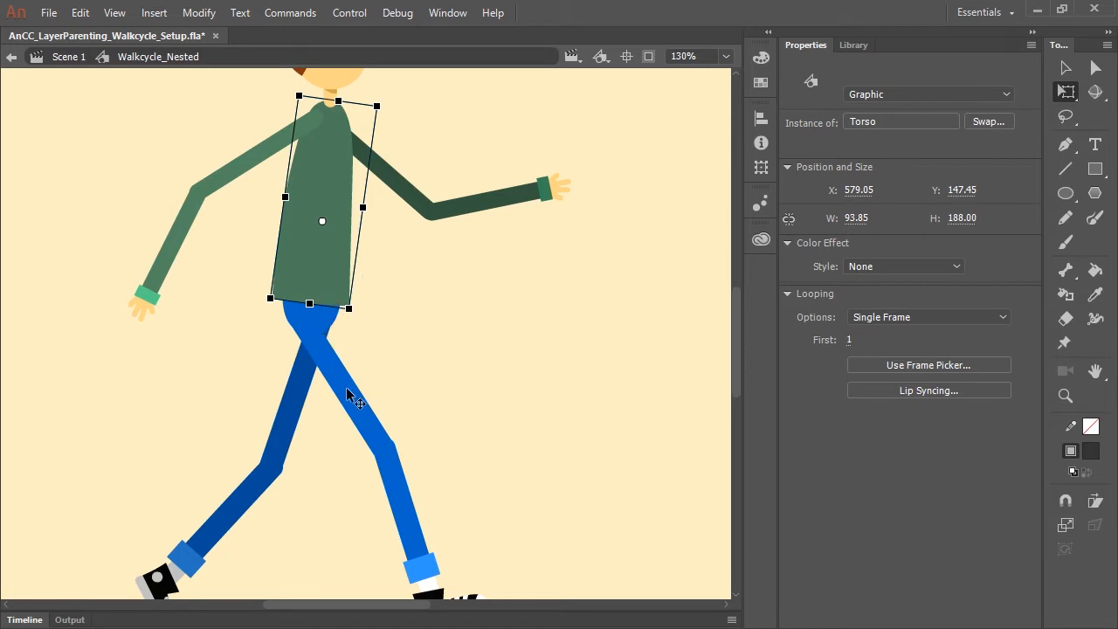
pyautogui.moveTo(388, 115)
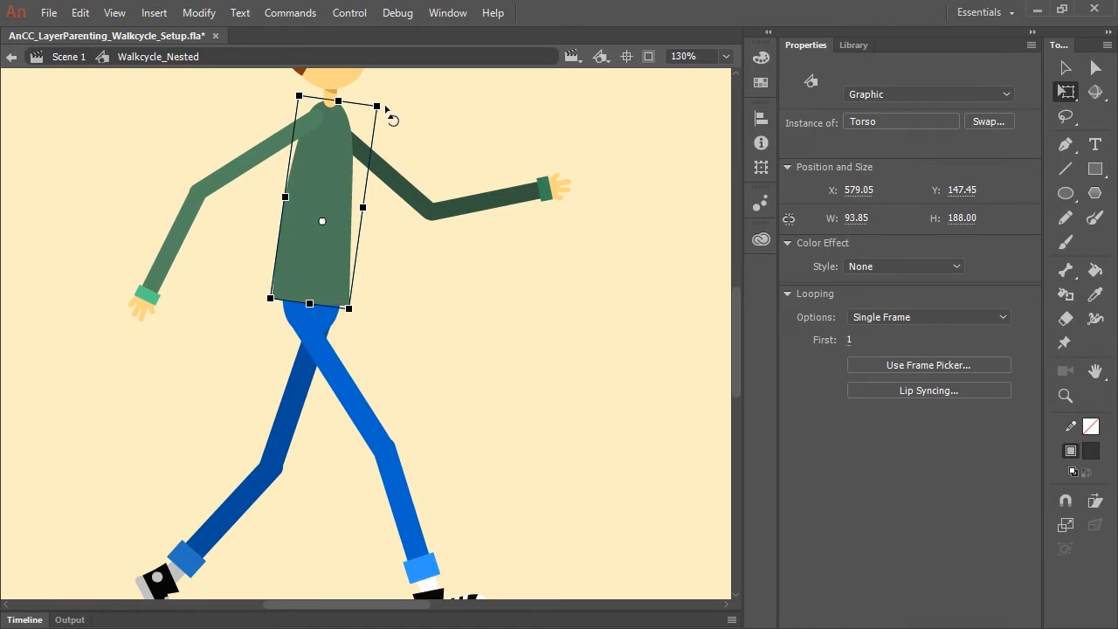
pyautogui.moveTo(376, 105); pyautogui.dragTo(402, 122)
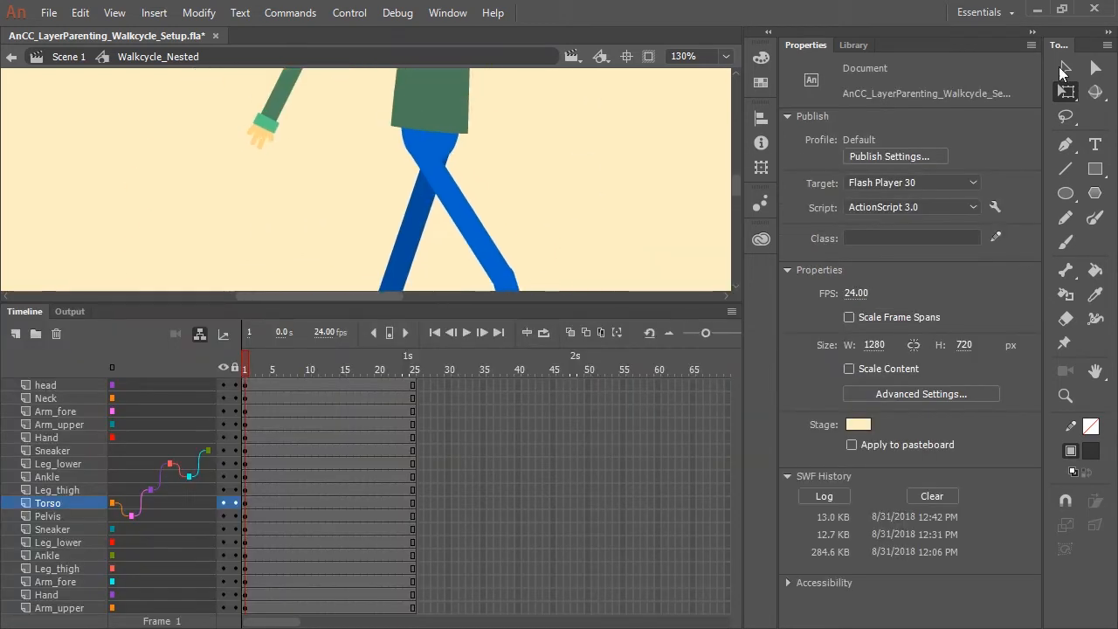
# - Attach the second Leg_lower to its thigh and the Hand to its forearm layer
pyautogui.click(56, 568)
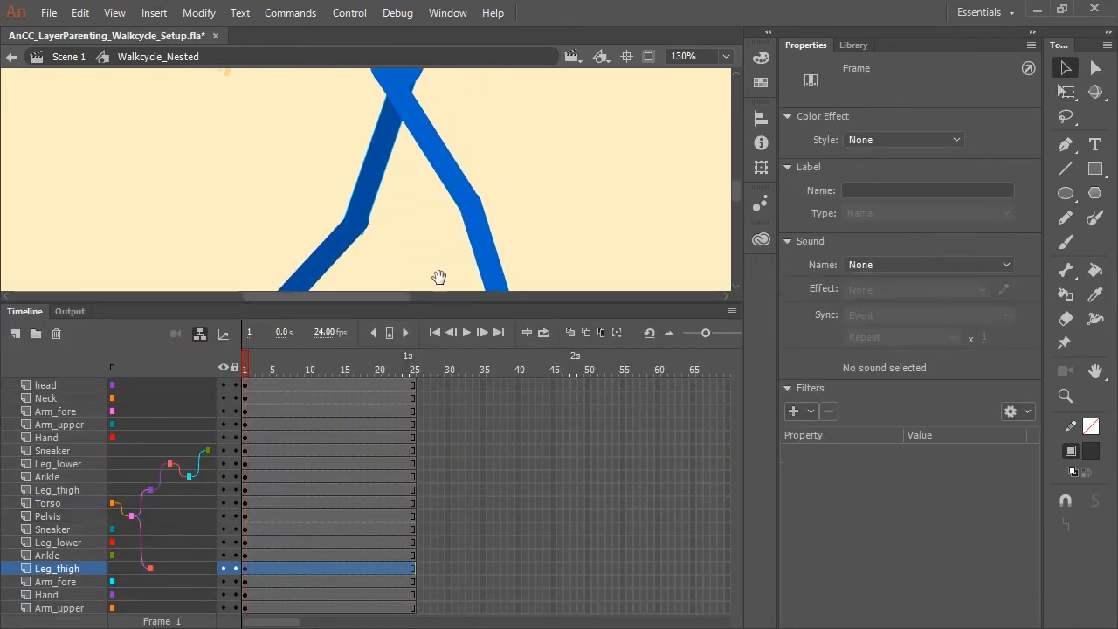
pyautogui.click(57, 541)
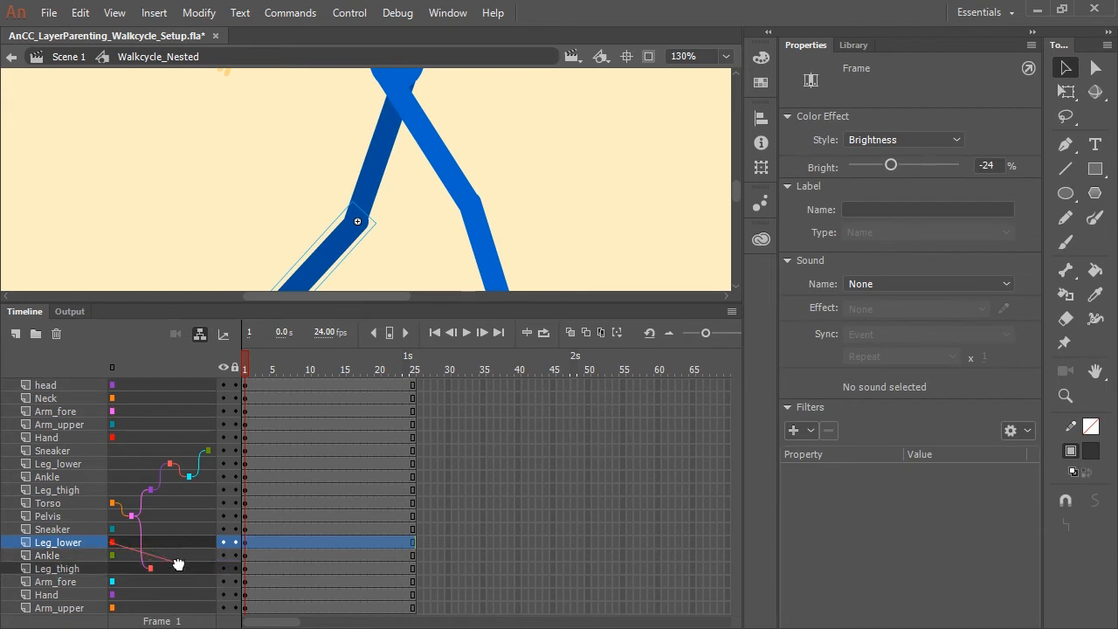
pyautogui.click(52, 528)
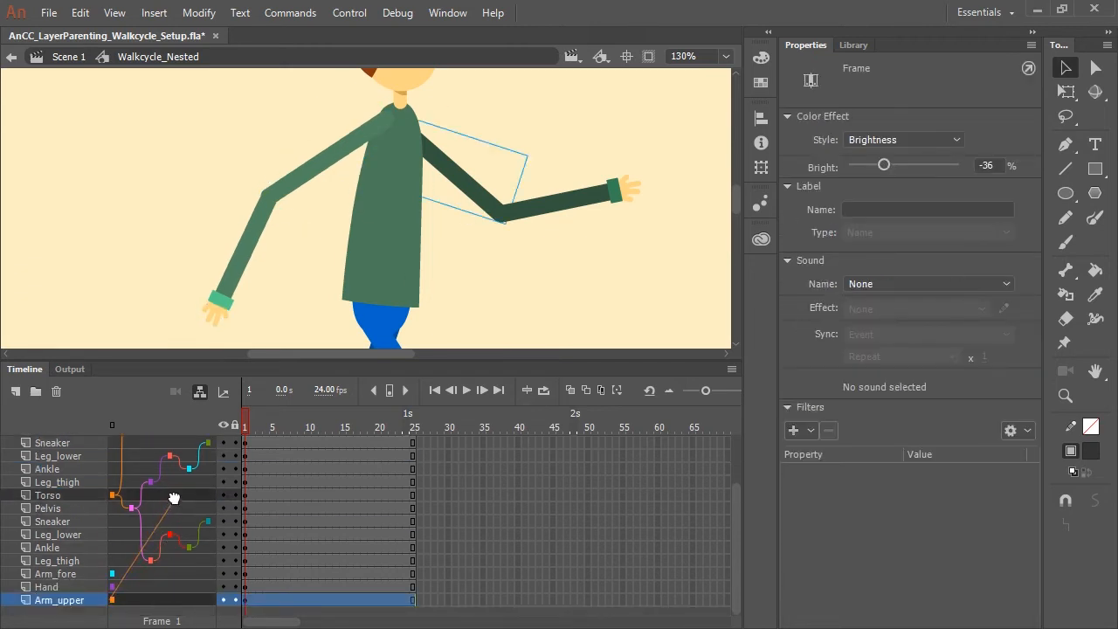
pyautogui.click(45, 588)
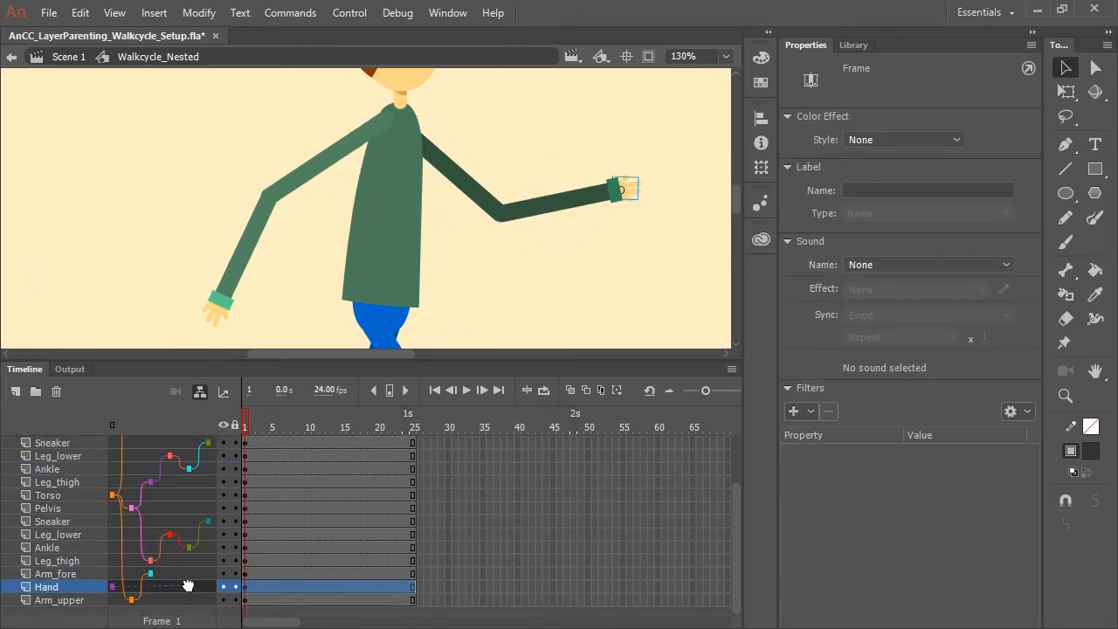
pyautogui.click(60, 599)
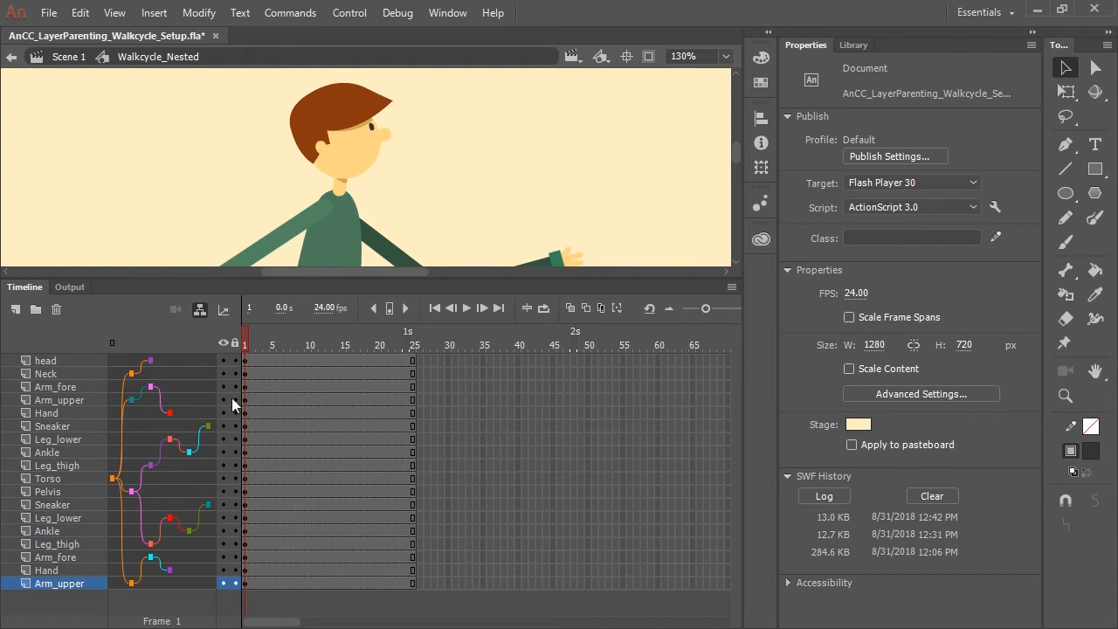
# - Show the Arm_upper layer's parenting options to confirm Torso is its parent
pyautogui.rightClick(183, 404)
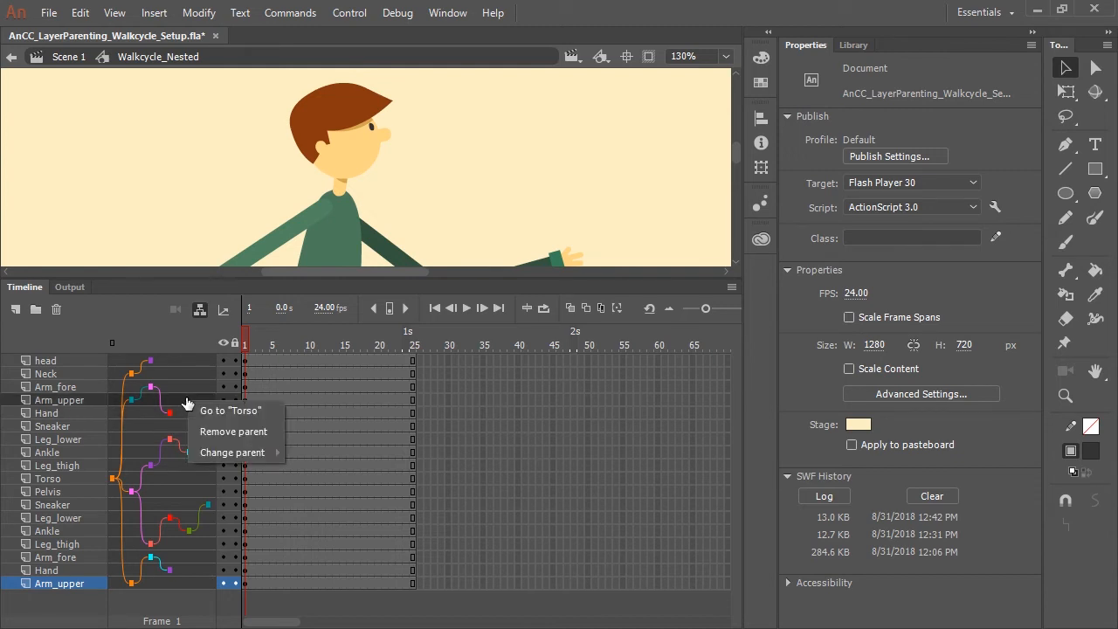
pyautogui.moveTo(185, 415)
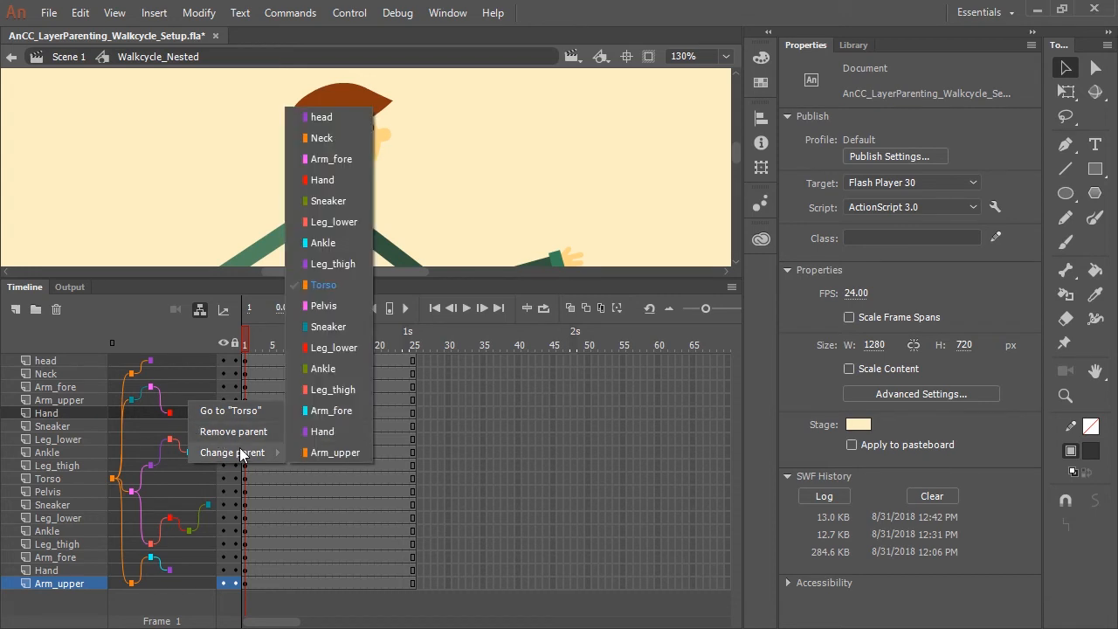
pyautogui.moveTo(253, 458)
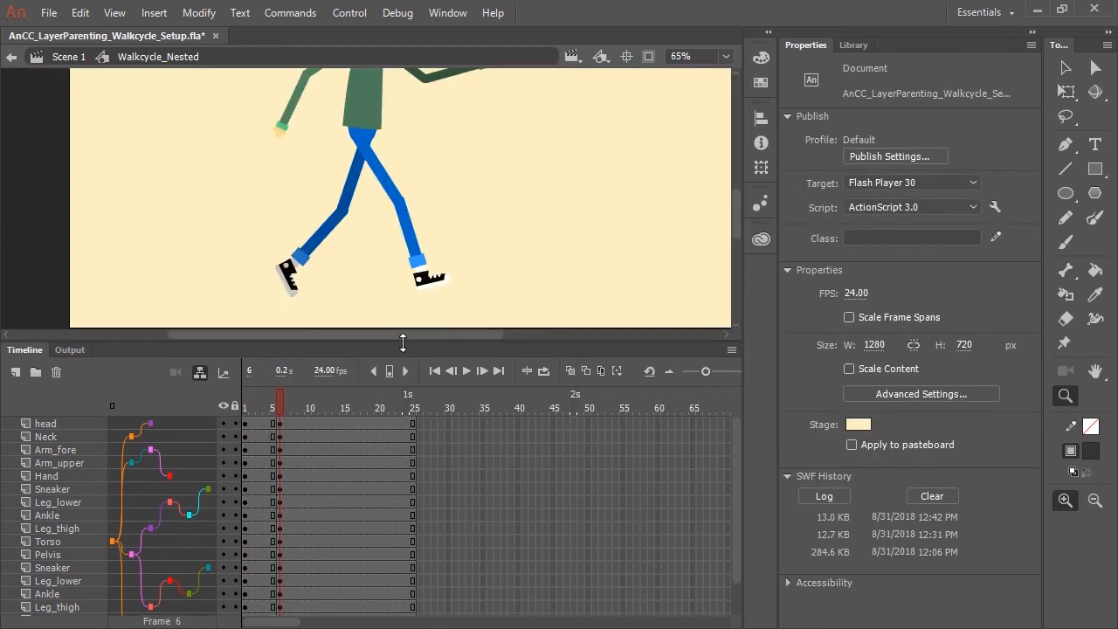
# - Pose the lower legs at frames 5, 11 and 15, then switch to the finished walk cycle document
pyautogui.click(59, 580)
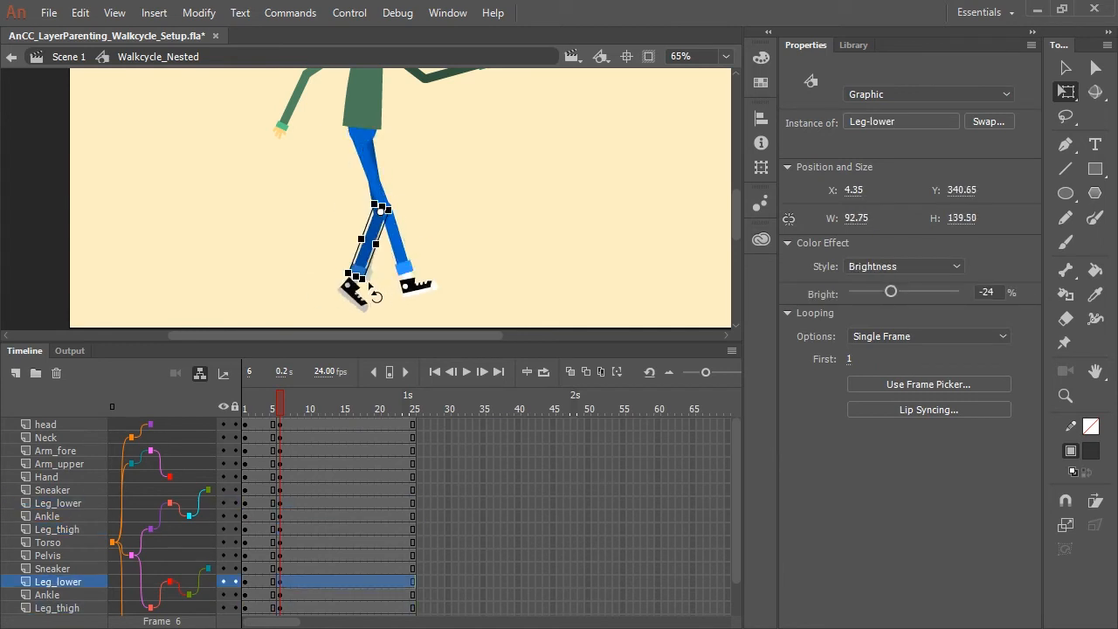
pyautogui.click(49, 541)
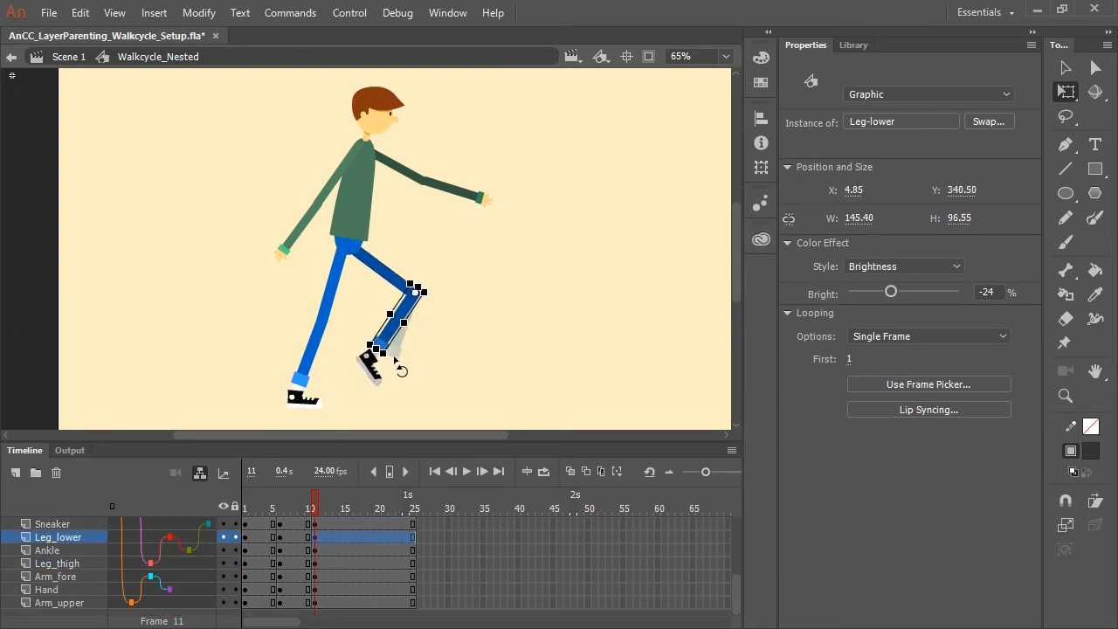
pyautogui.click(56, 576)
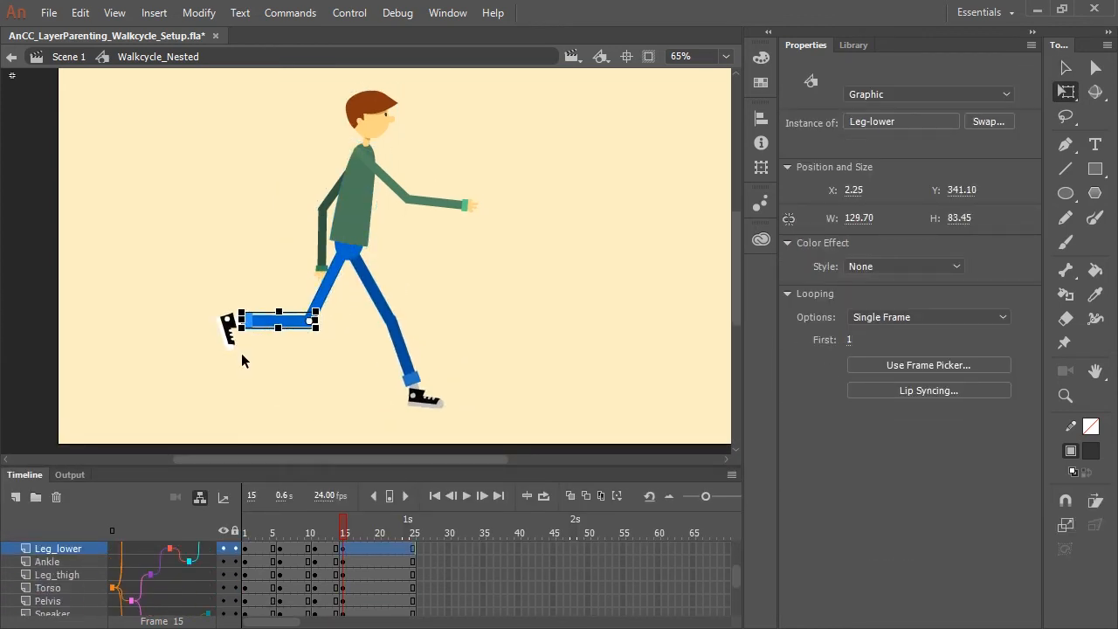
pyautogui.click(45, 332)
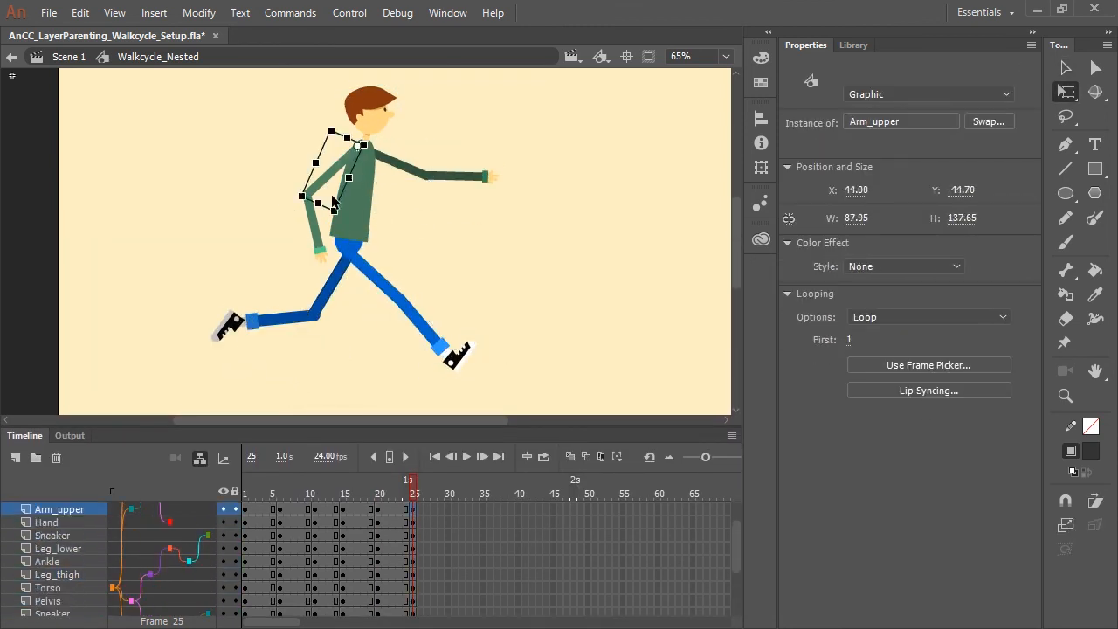
pyautogui.click(318, 35)
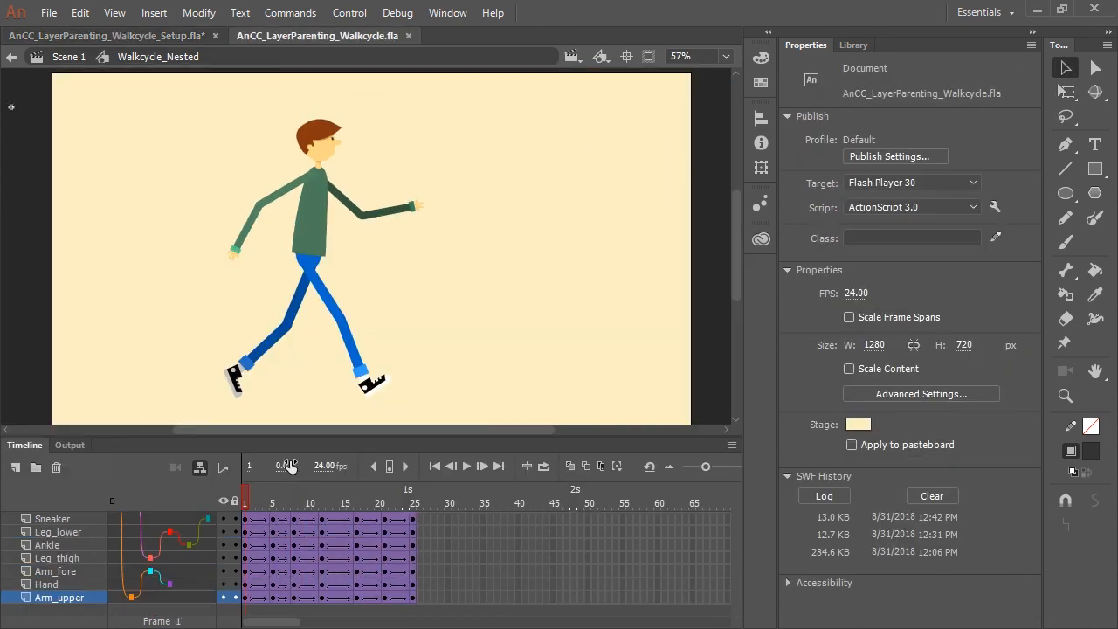